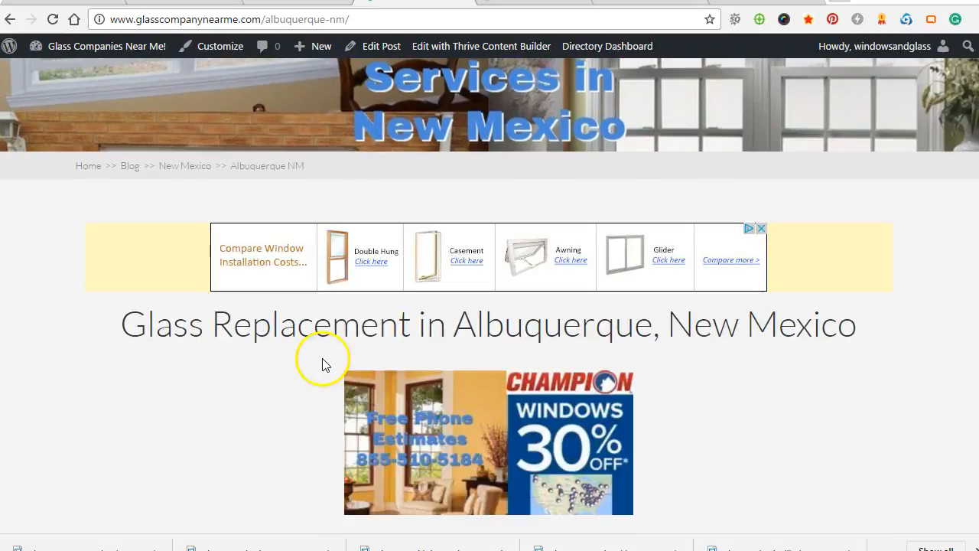
Scroll the page source to find its sole h1, the banner heading 'Albuquerque NM'
scroll(down, 3)
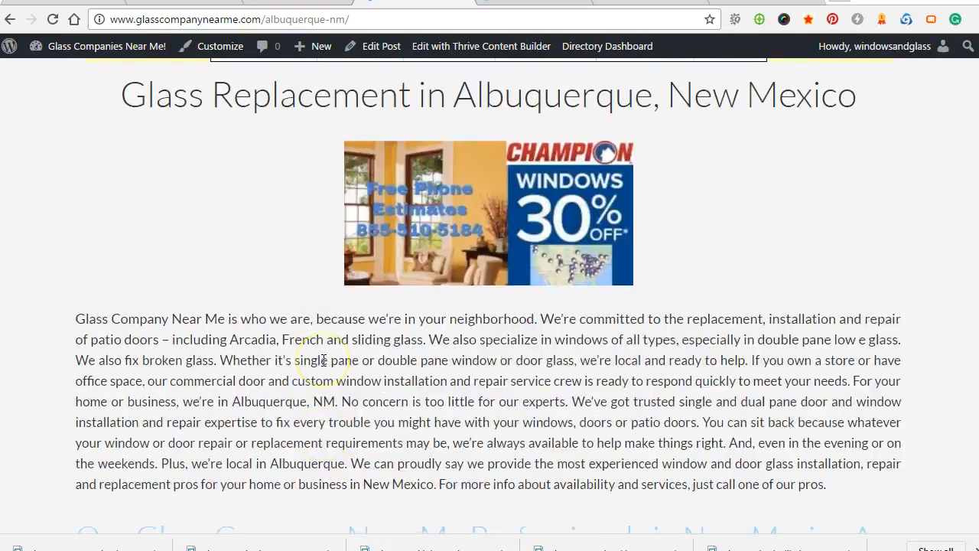
scroll(up, 3)
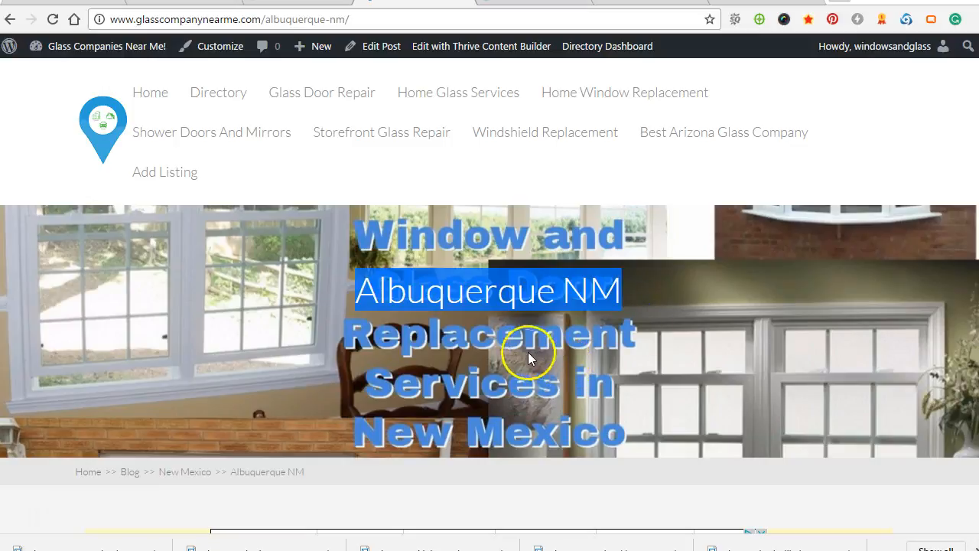
scroll(down, 3)
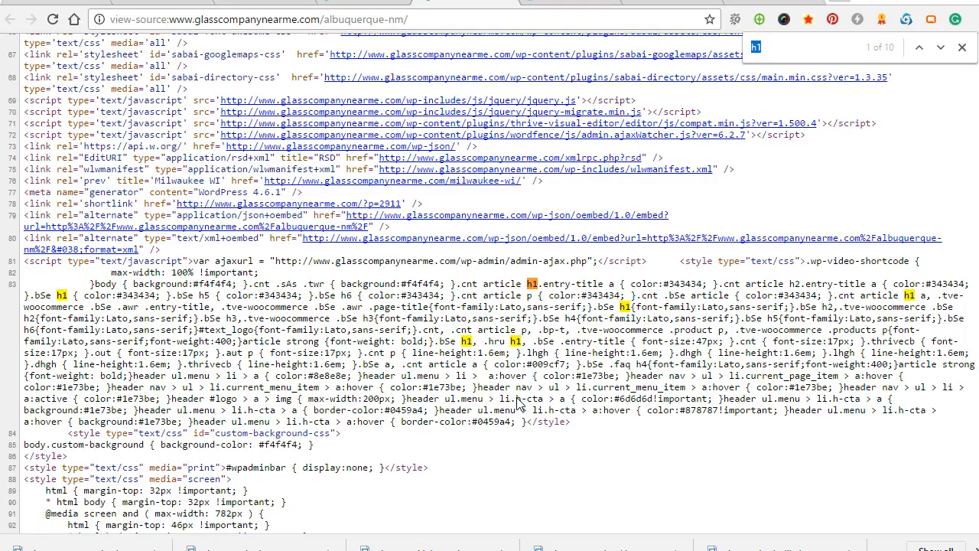
mouse_move(838, 227)
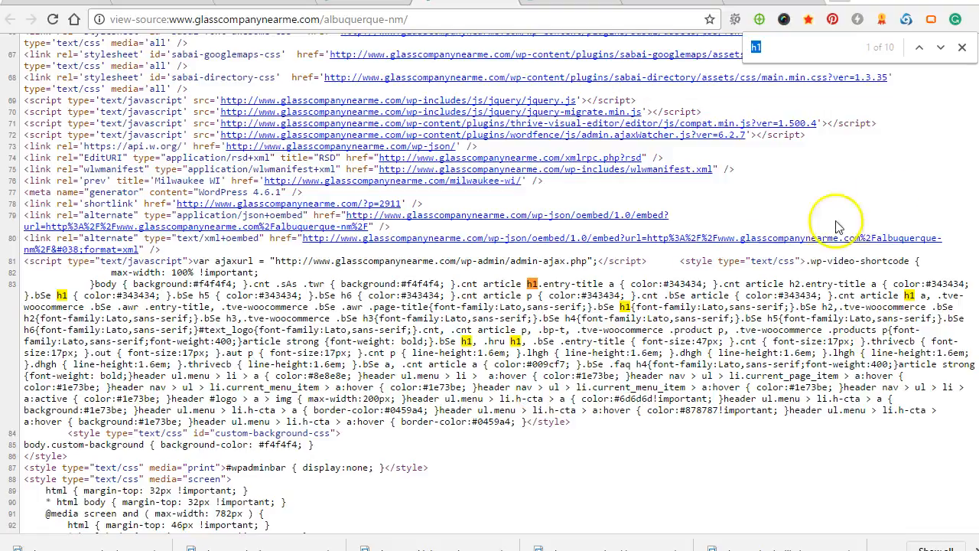
scroll(down, 3)
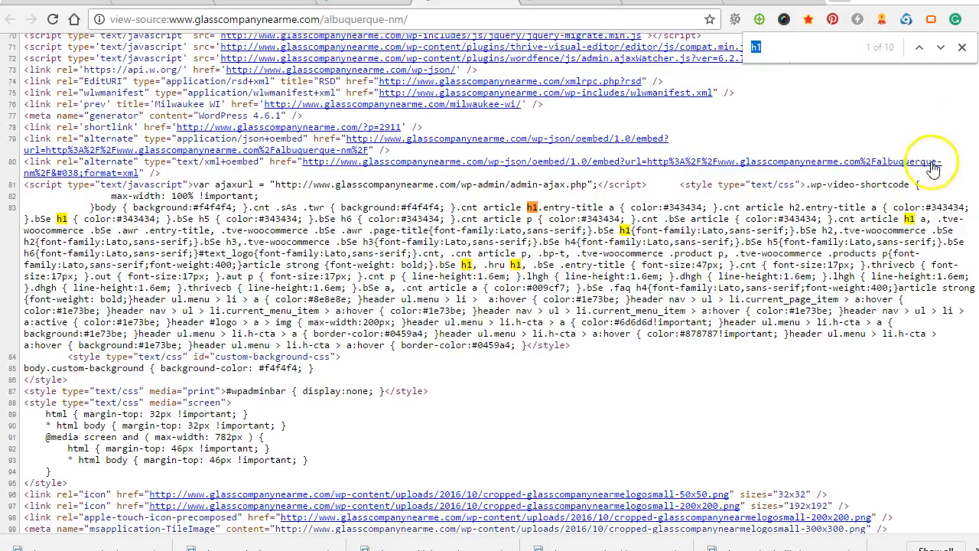
scroll(down, 3)
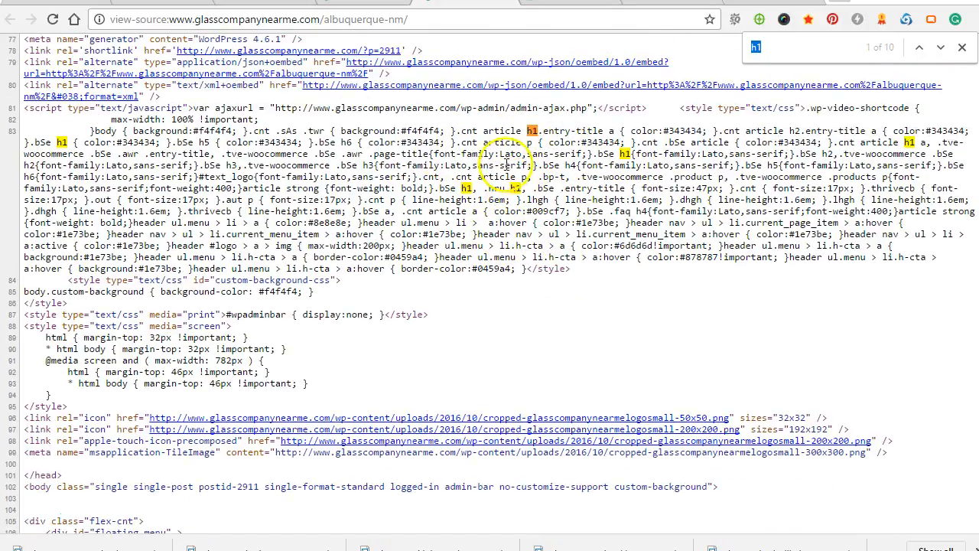
scroll(down, 3)
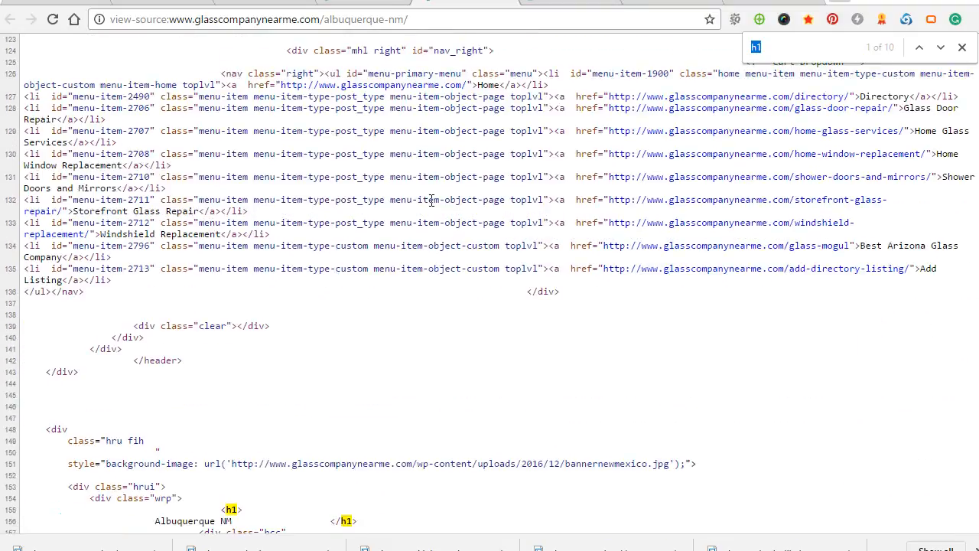
scroll(down, 3)
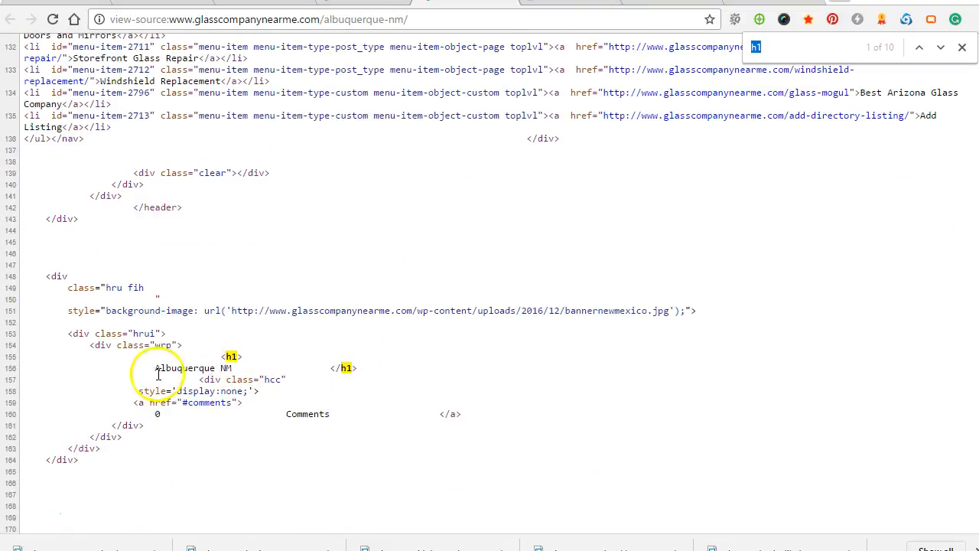
scroll(down, 3)
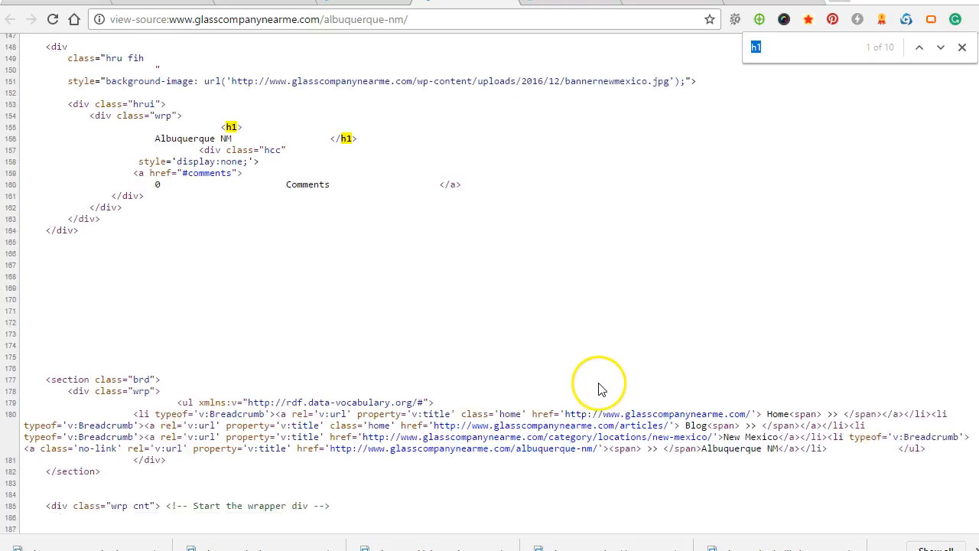
scroll(down, 3)
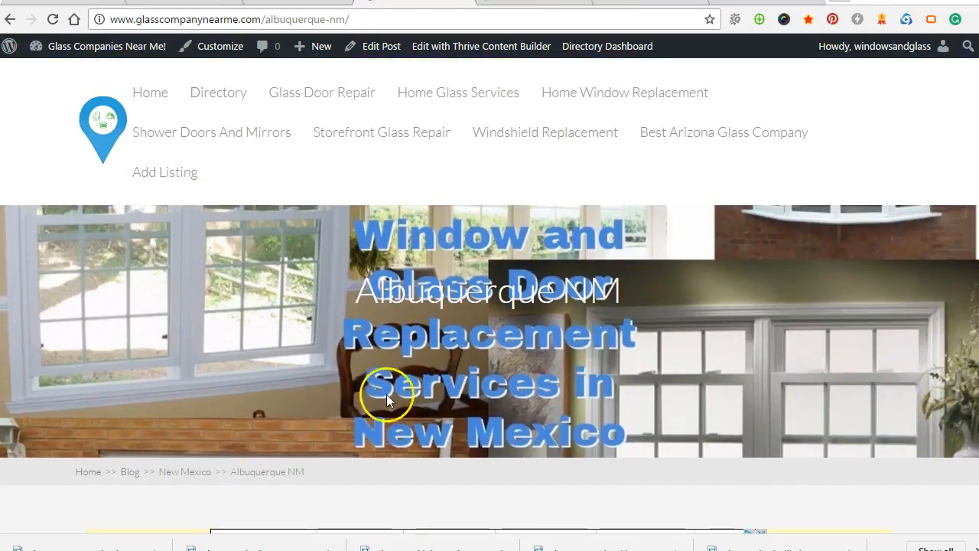
mouse_move(395, 299)
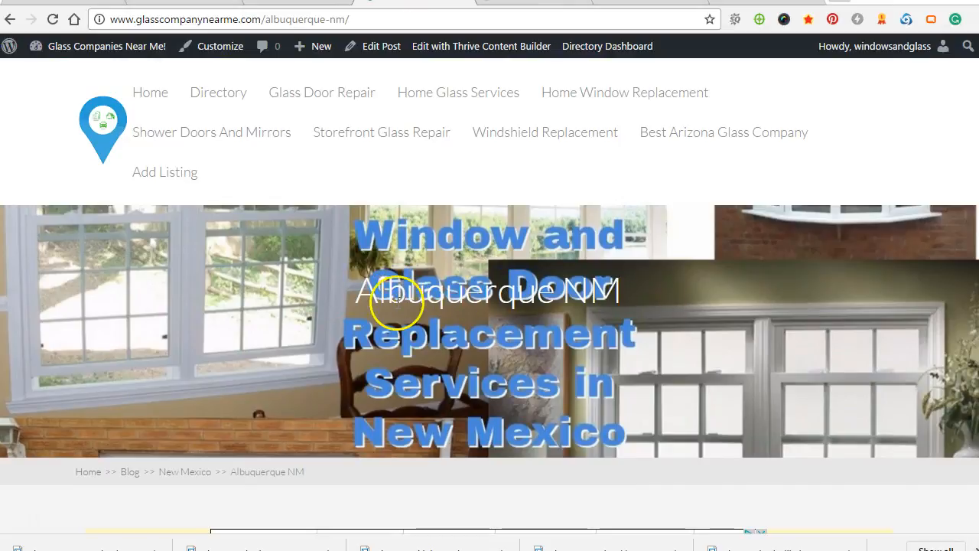
Return to the live post and start opening the Albuquerque NM post for editing
click(381, 46)
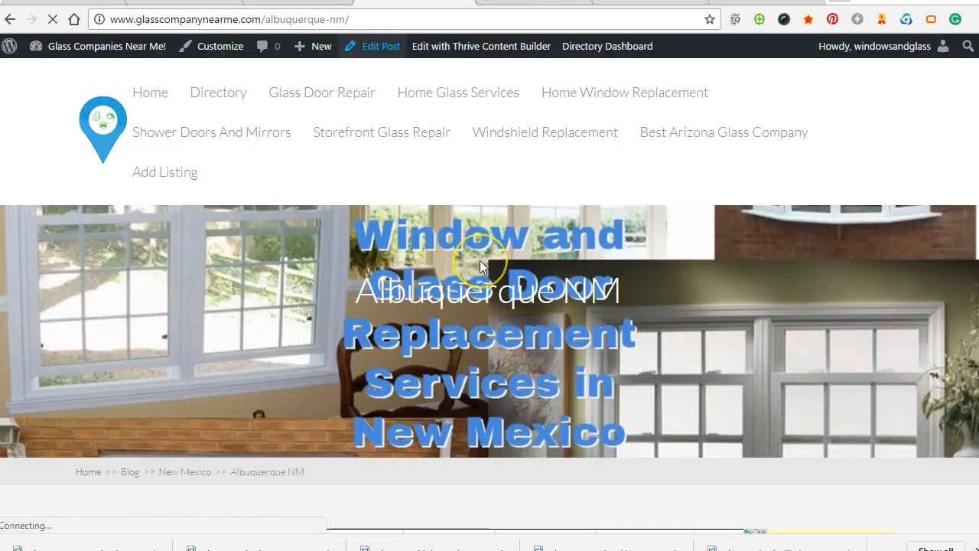
Load the Edit Post screen and scroll down to the Thrive Theme display options
click(380, 46)
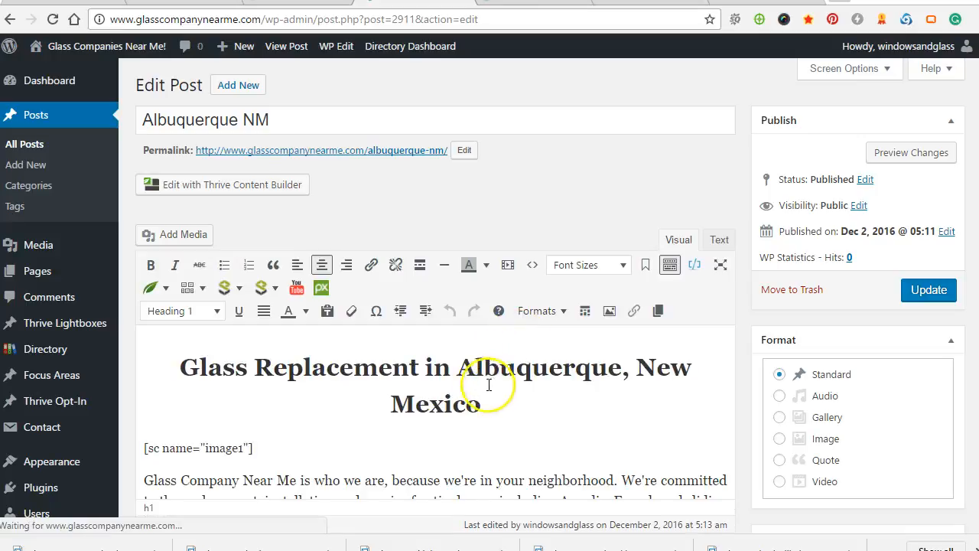
scroll(down, 3)
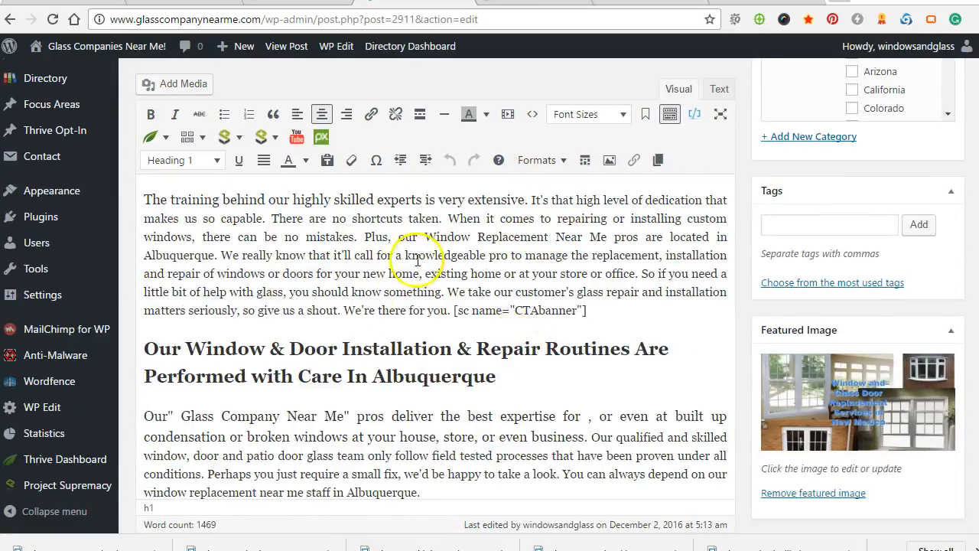
scroll(down, 3)
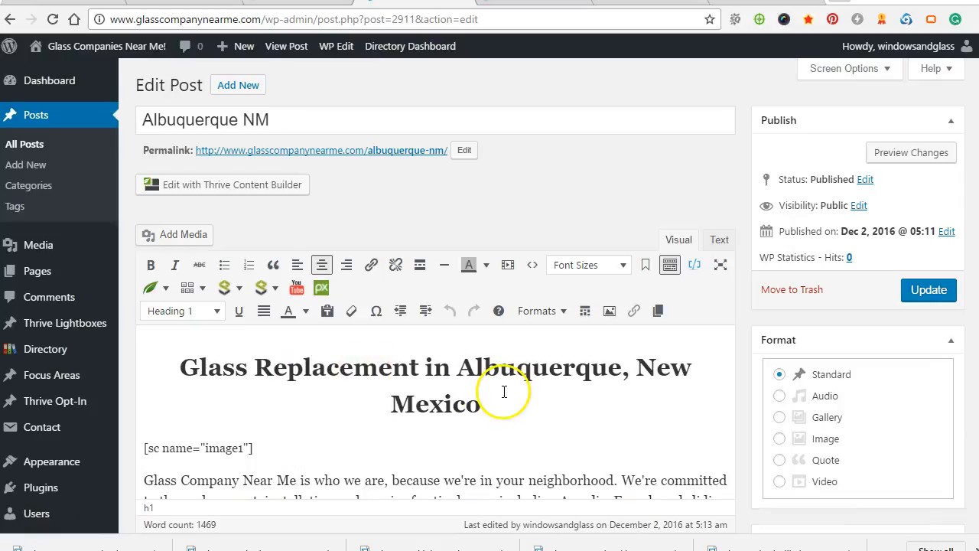
scroll(down, 3)
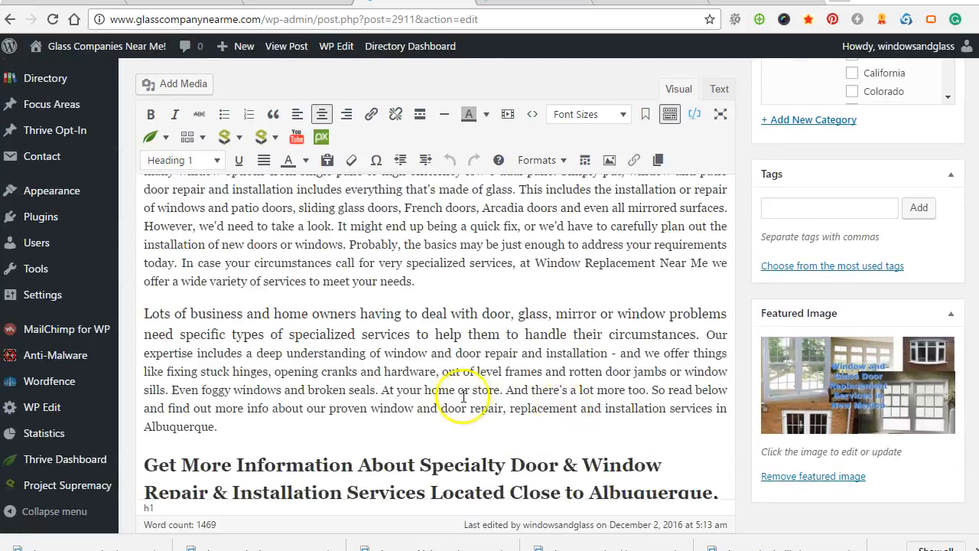
scroll(down, 3)
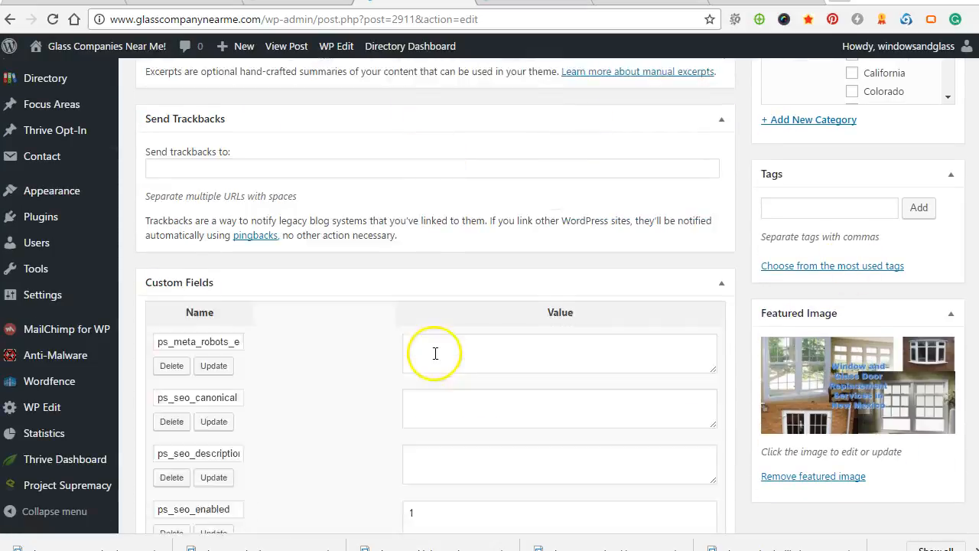
scroll(down, 3)
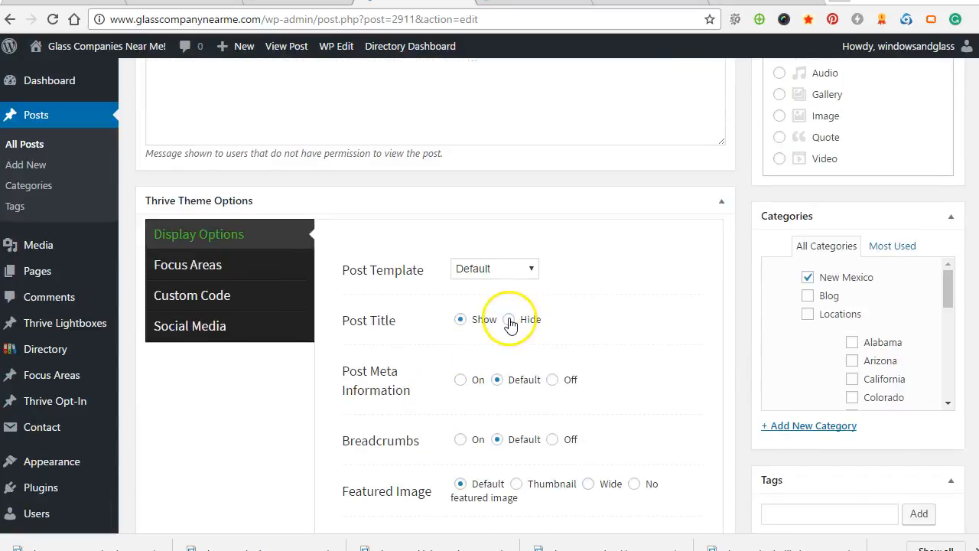
Set Post Title to Hide, update the post, and view the live Albuquerque NM page
click(507, 320)
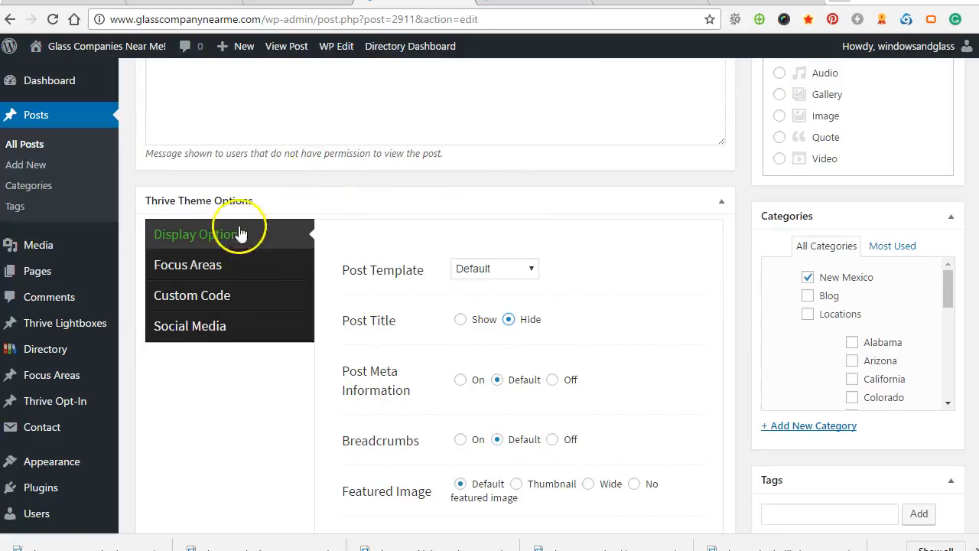
mouse_move(471, 333)
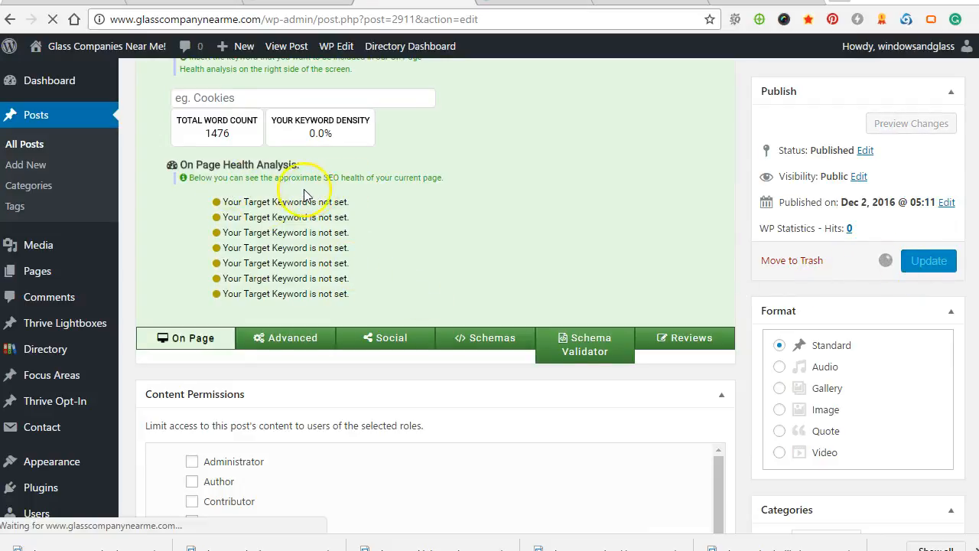
click(927, 261)
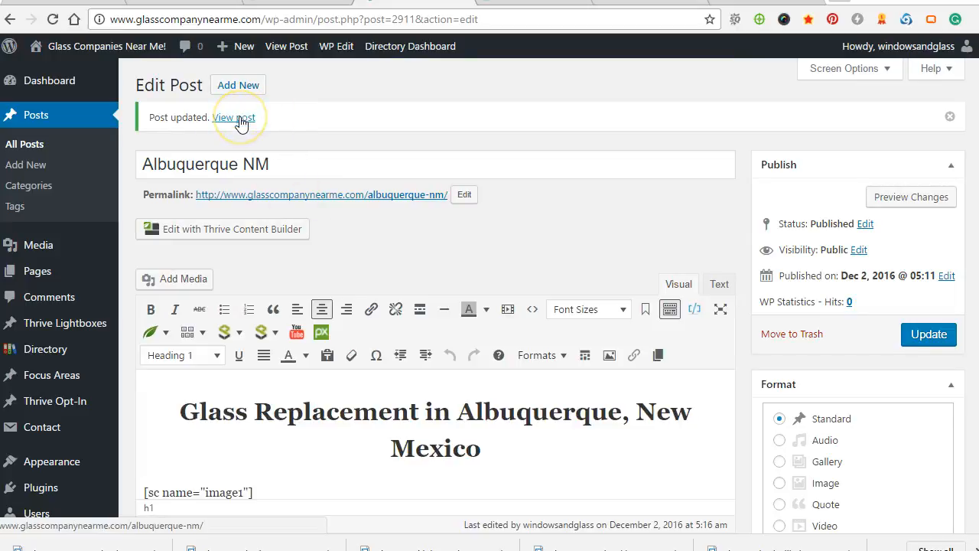
click(234, 117)
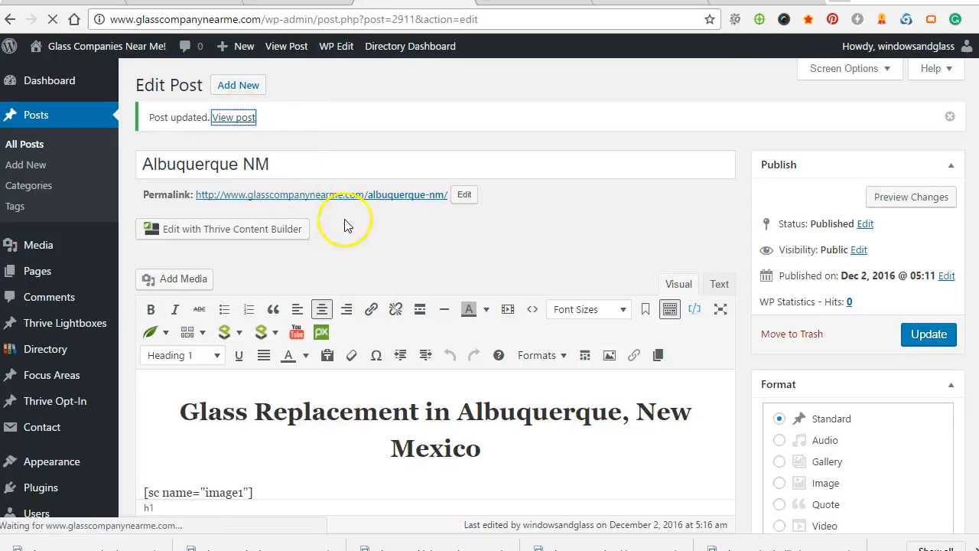
click(232, 116)
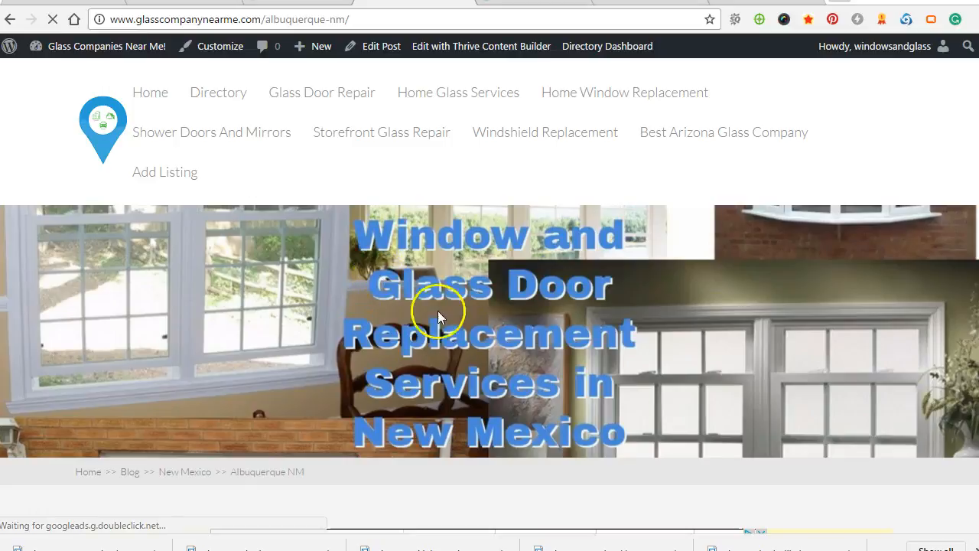
scroll(down, 3)
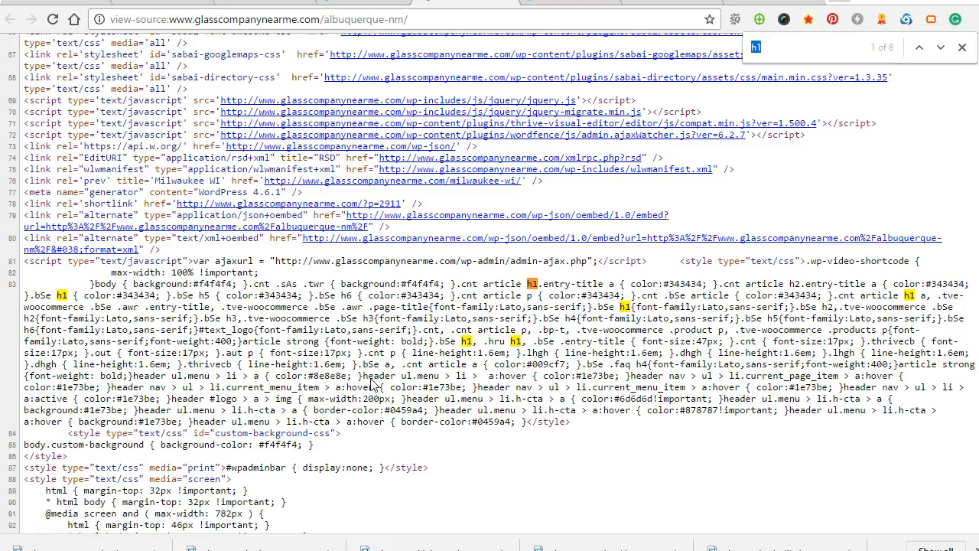
Scroll the source to the remaining h1, 'Glass Replacement in Albuquerque, New Mexico'
scroll(down, 3)
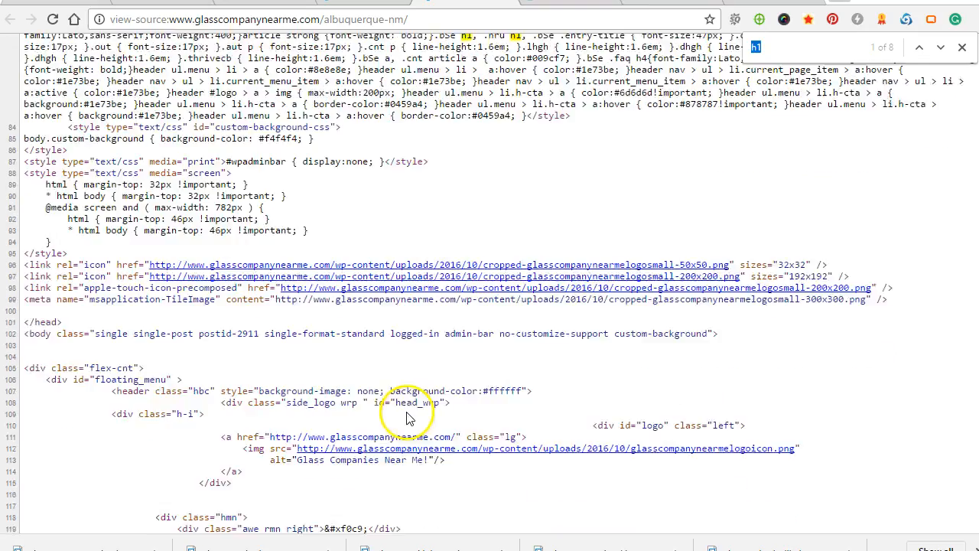
scroll(down, 3)
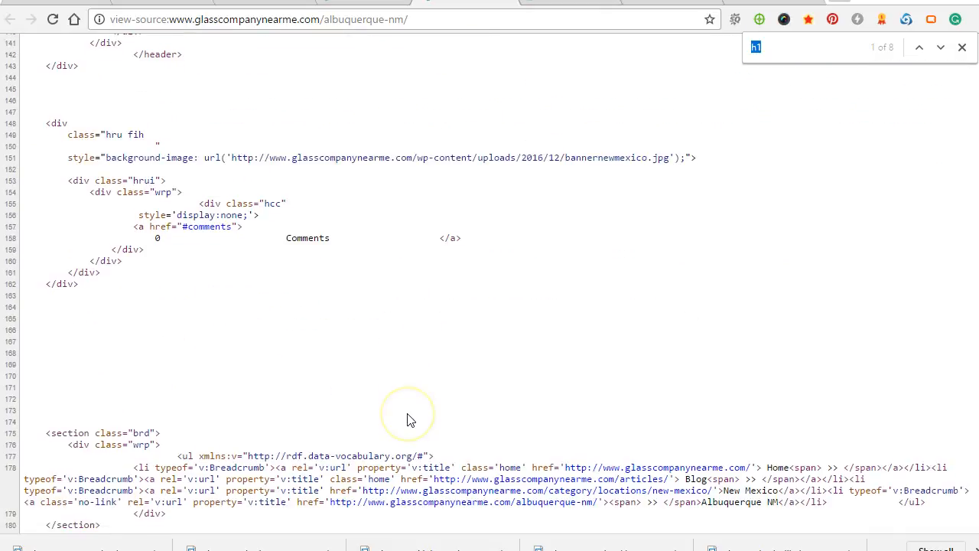
scroll(down, 3)
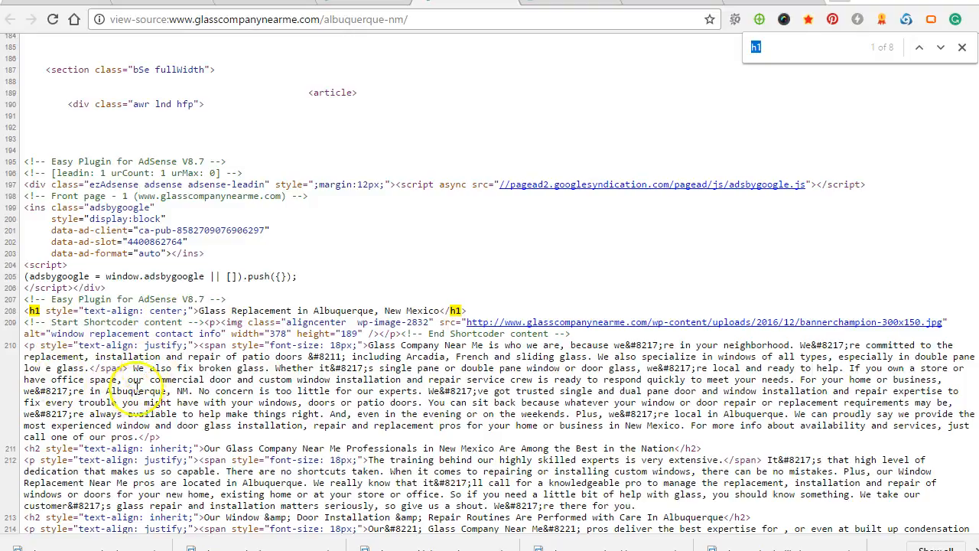
scroll(down, 3)
text(webpages)
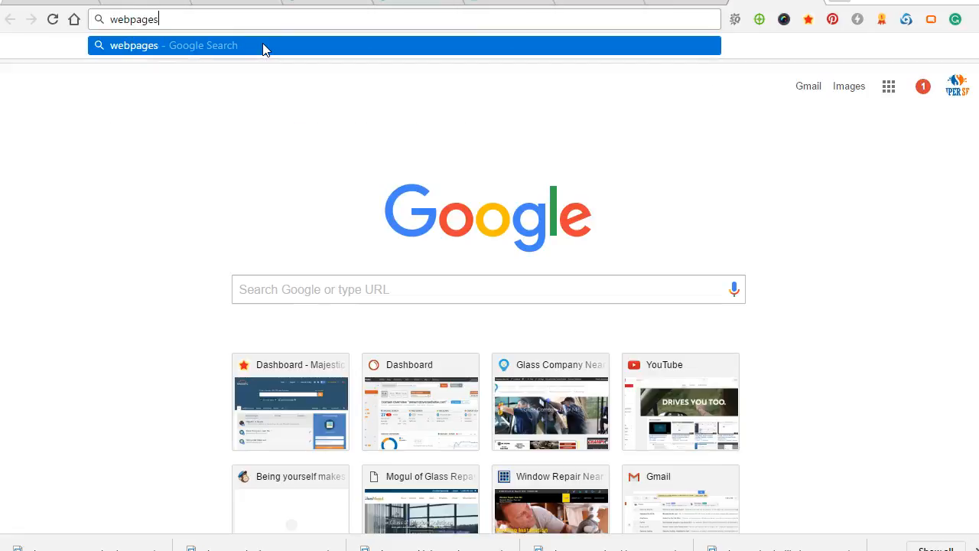
Search Google for 'webpageseoanalyzer' and open the SEO Web Page Analyzer site
text(eoanalyzer&oq=webpageseoanalyzer&aqs=chrome..69i57.5031j0j7&sourceid=)
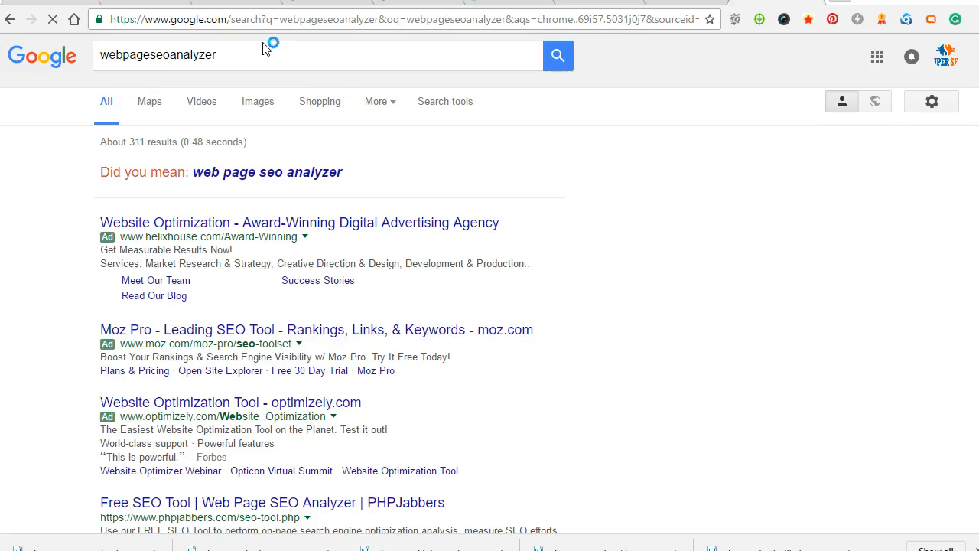
scroll(down, 3)
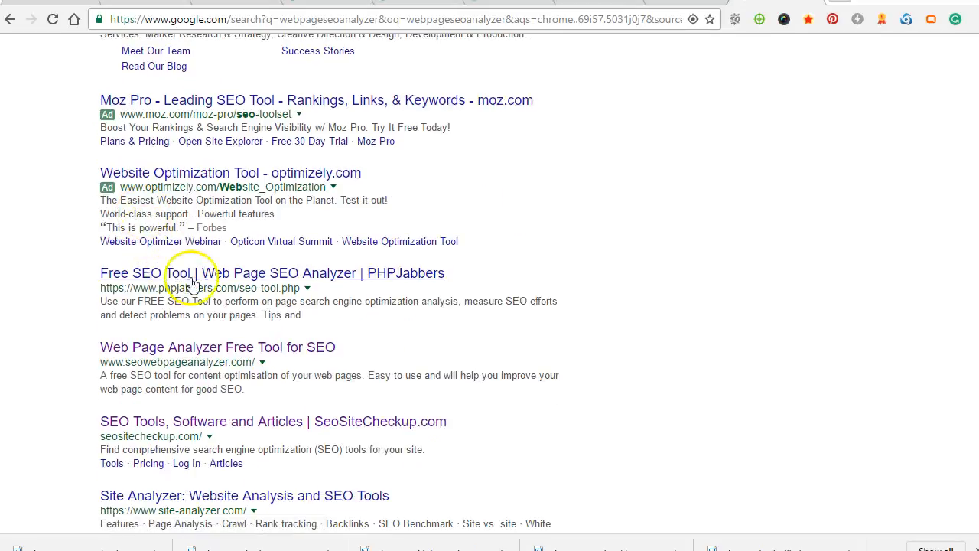
click(218, 346)
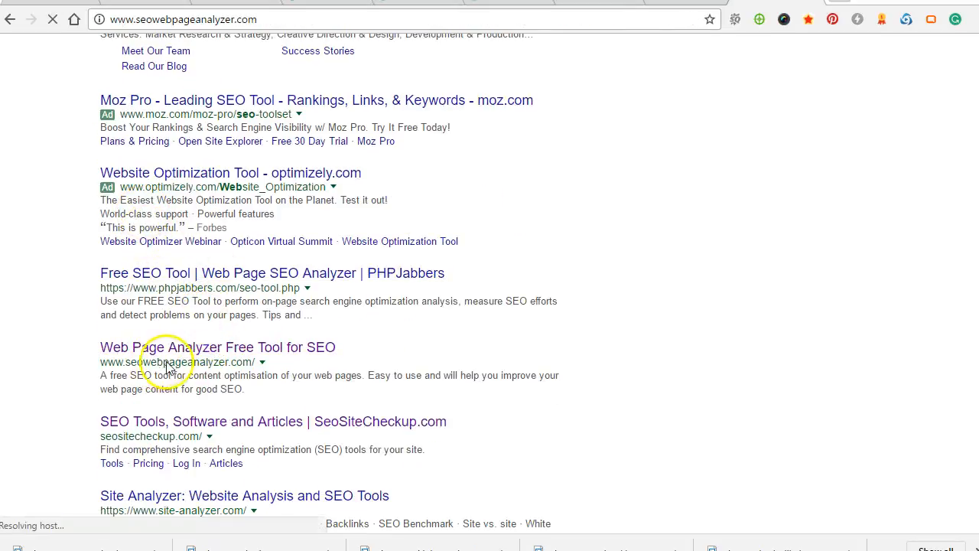
click(217, 345)
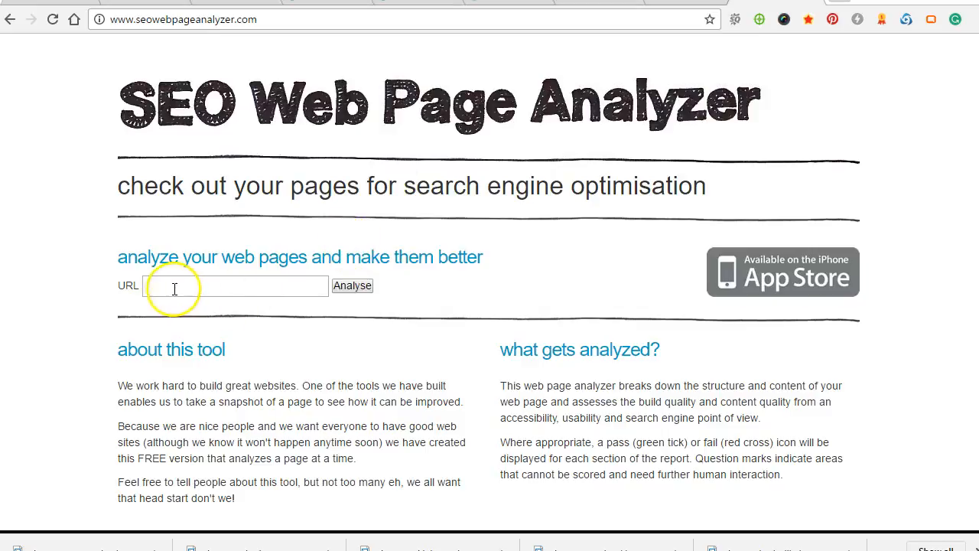
Paste the Albuquerque glass post URL into the URL field and run the analysis
text(glasscompanynearme.com/)
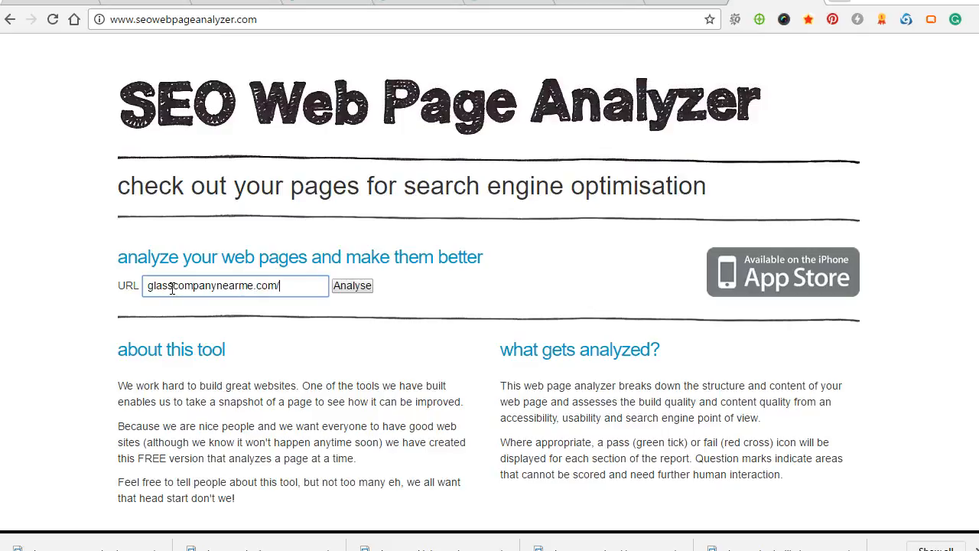
text(albuquerque-nm/)
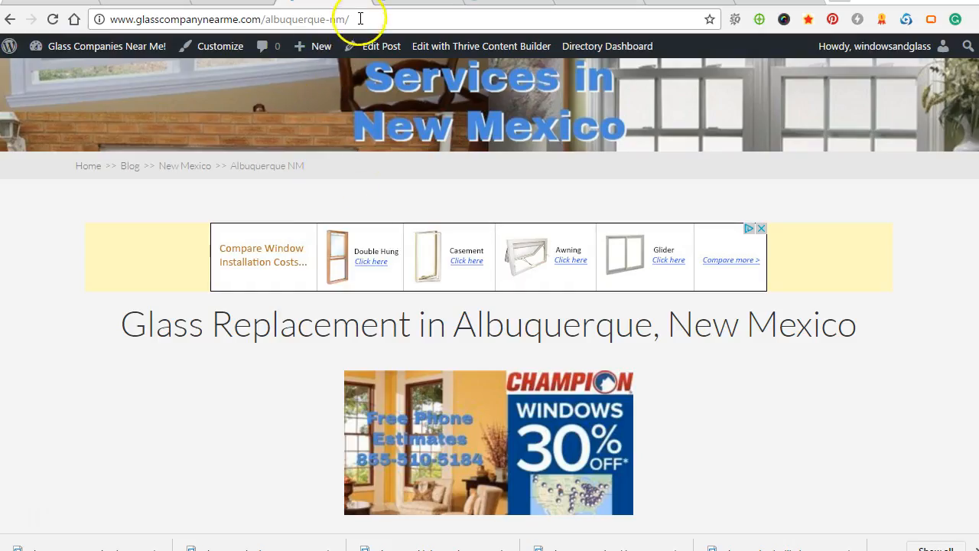
click(230, 18)
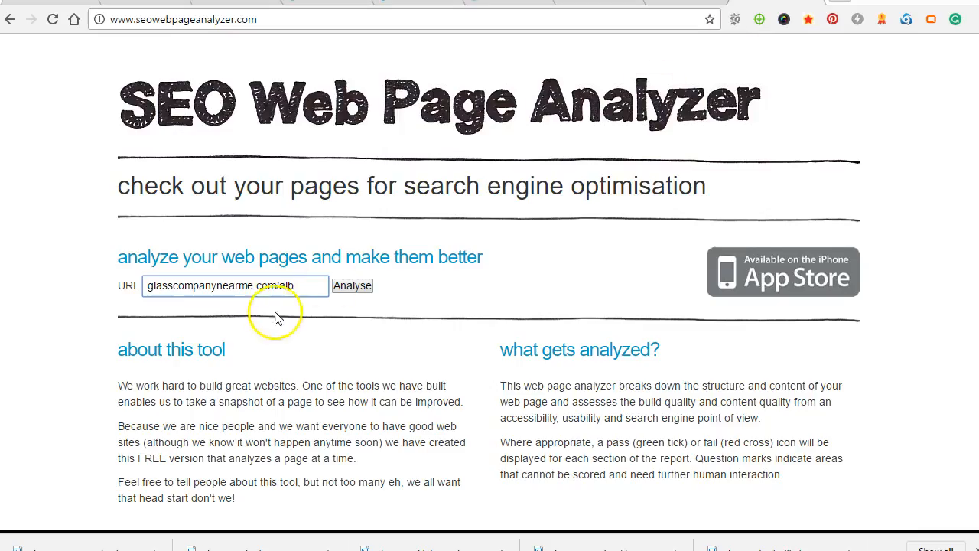
triple_click(235, 286)
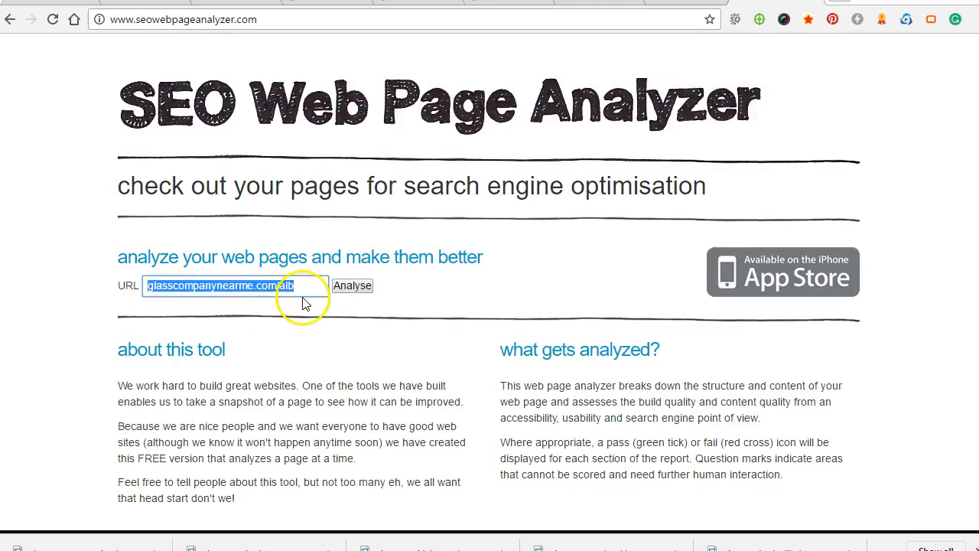
click(352, 286)
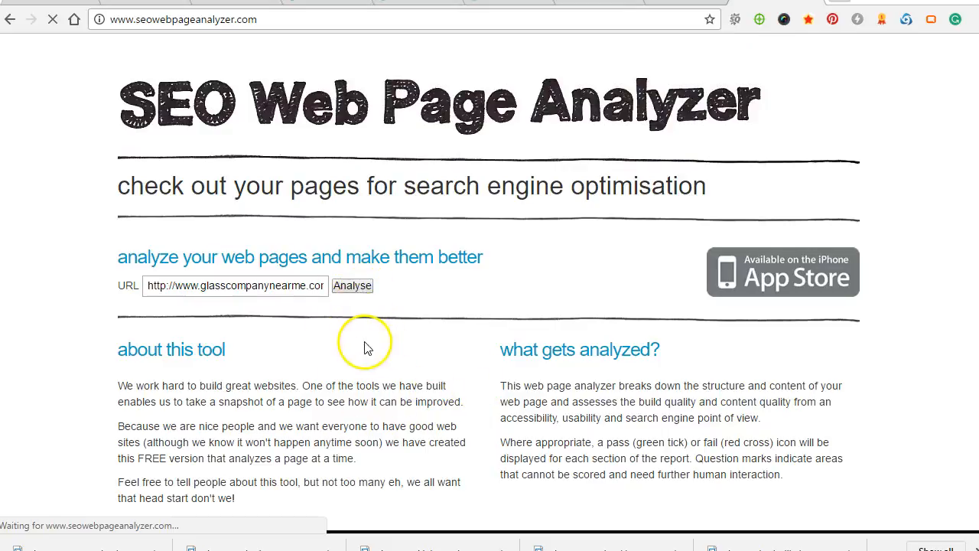
mouse_move(375, 317)
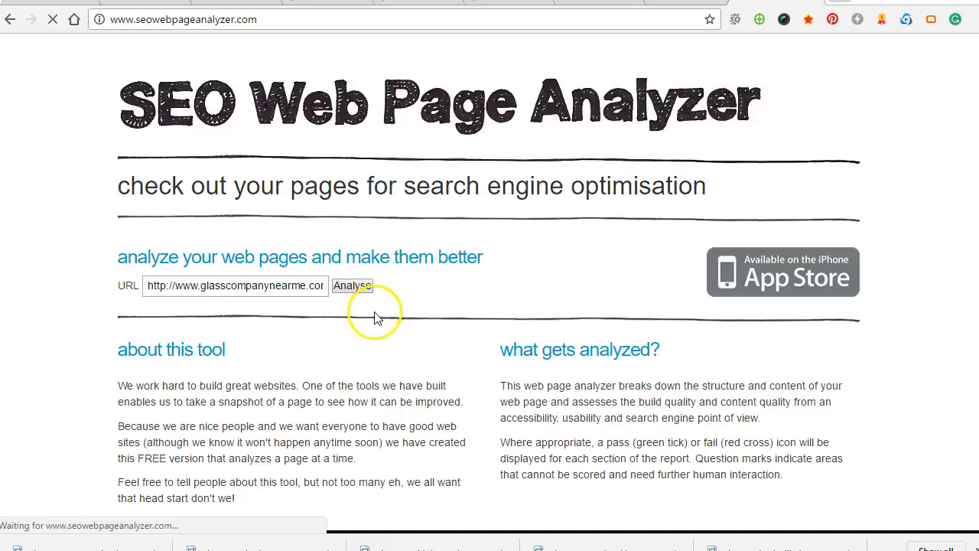
click(352, 286)
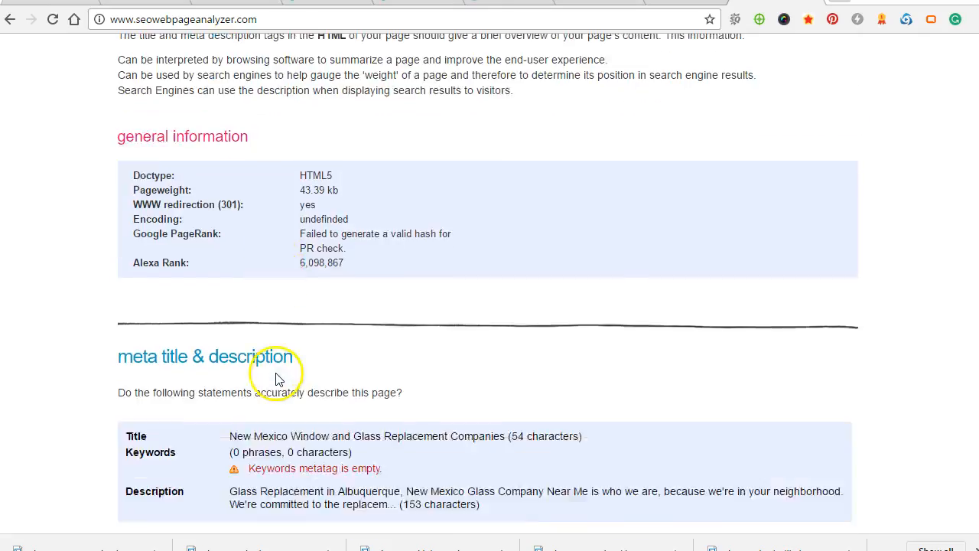
scroll(down, 3)
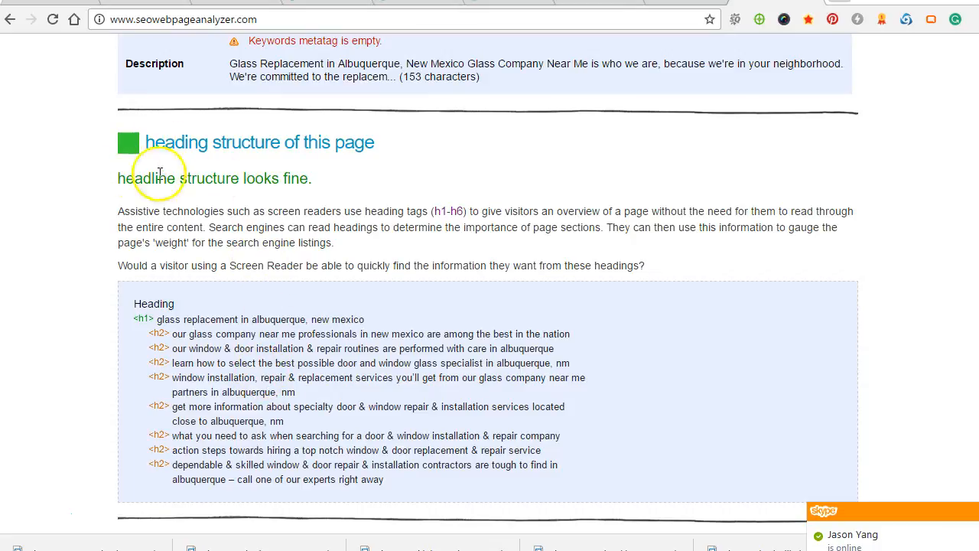
scroll(down, 3)
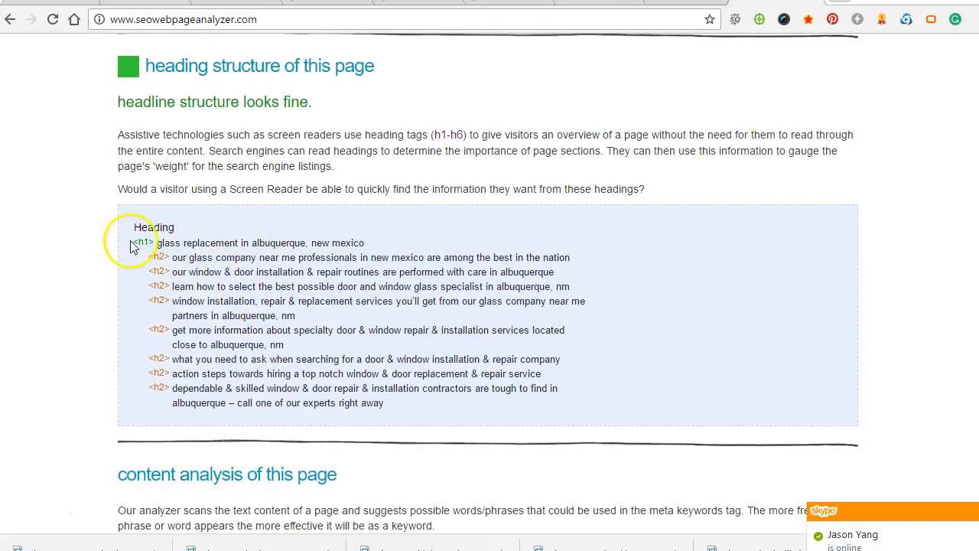
mouse_move(214, 342)
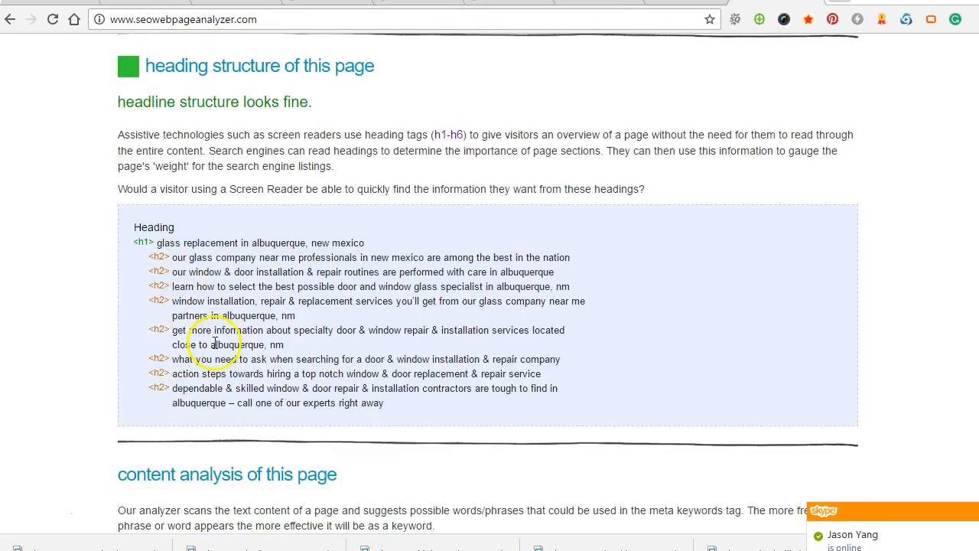
scroll(down, 3)
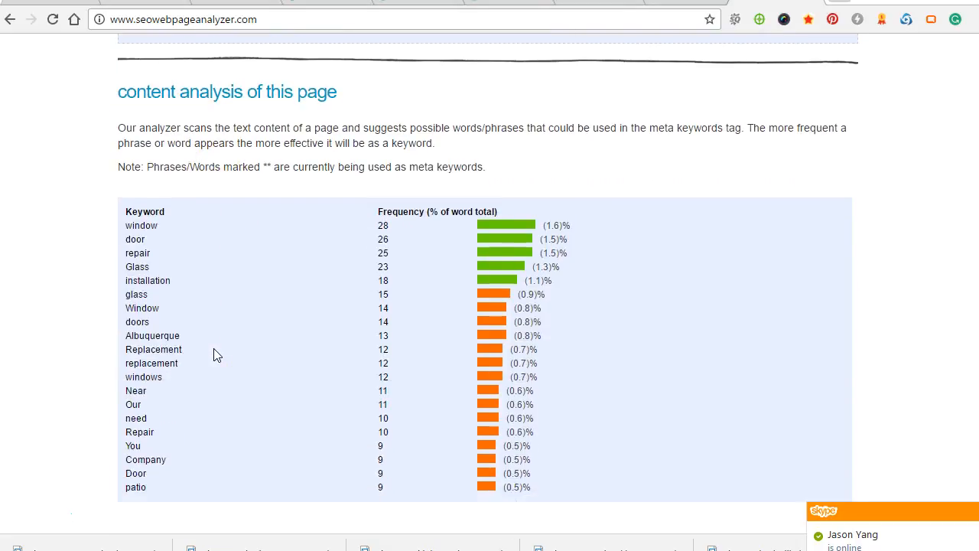
scroll(down, 3)
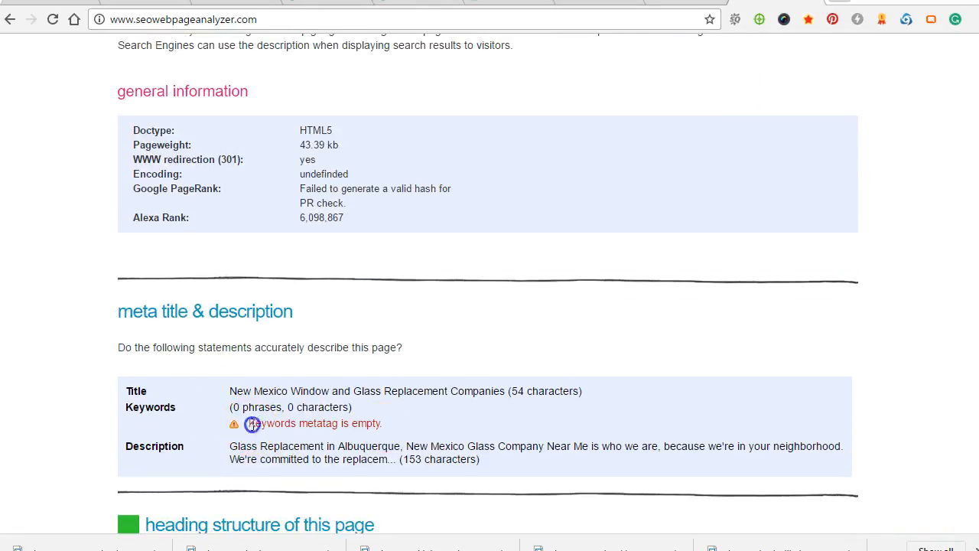
mouse_move(346, 406)
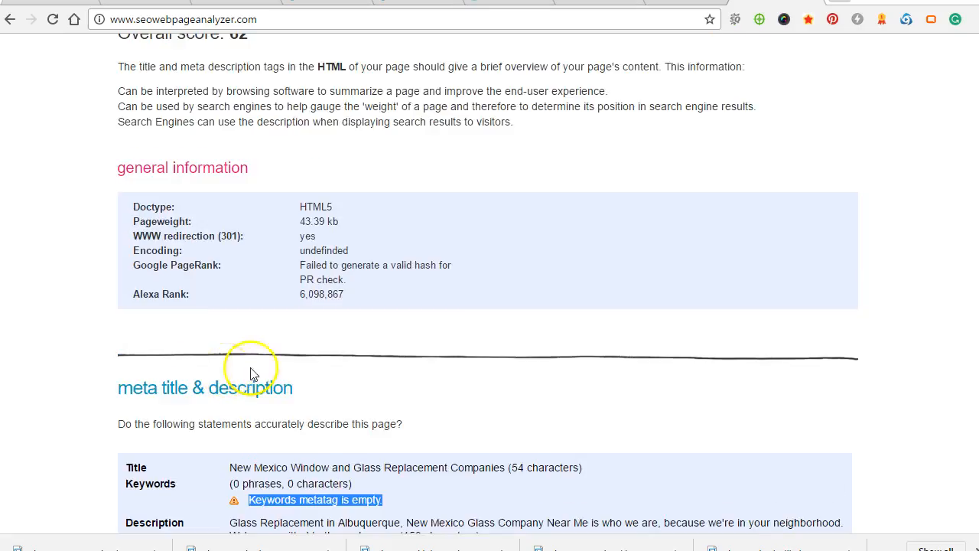
mouse_move(401, 279)
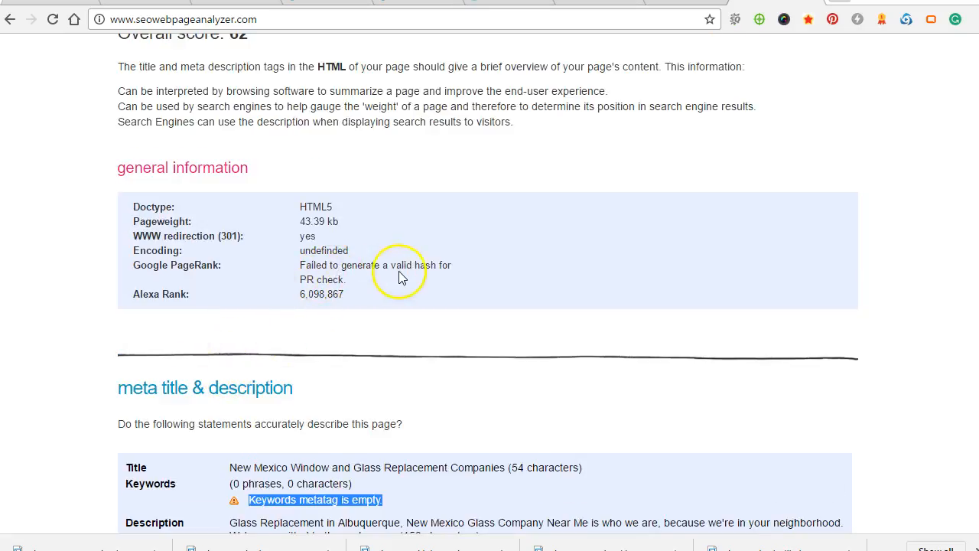
Review the report's links and images sections and overall score of 62
scroll(up, 3)
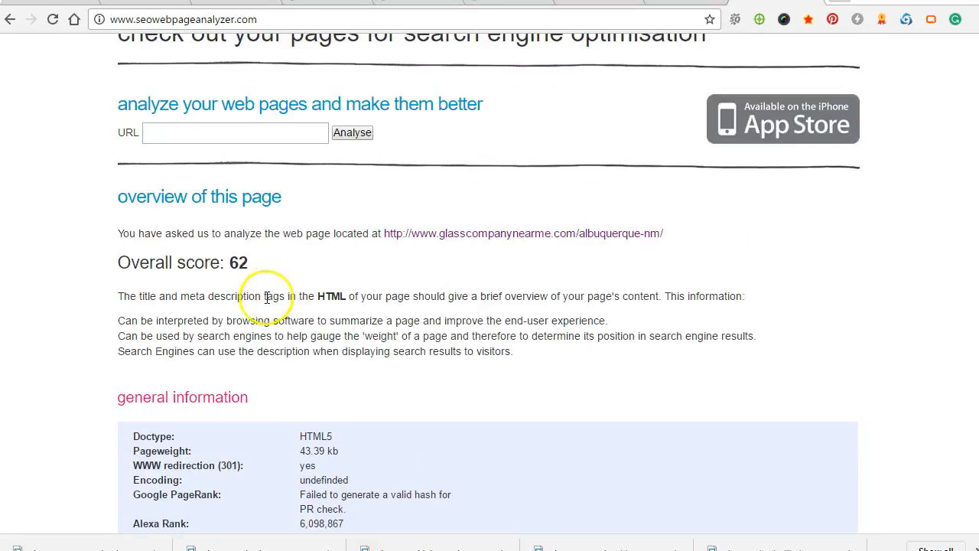
scroll(down, 3)
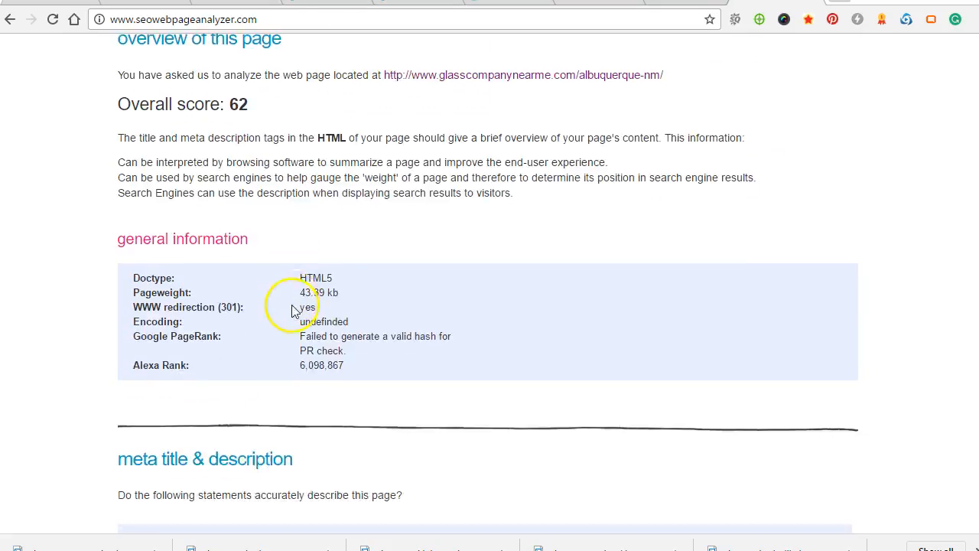
scroll(down, 3)
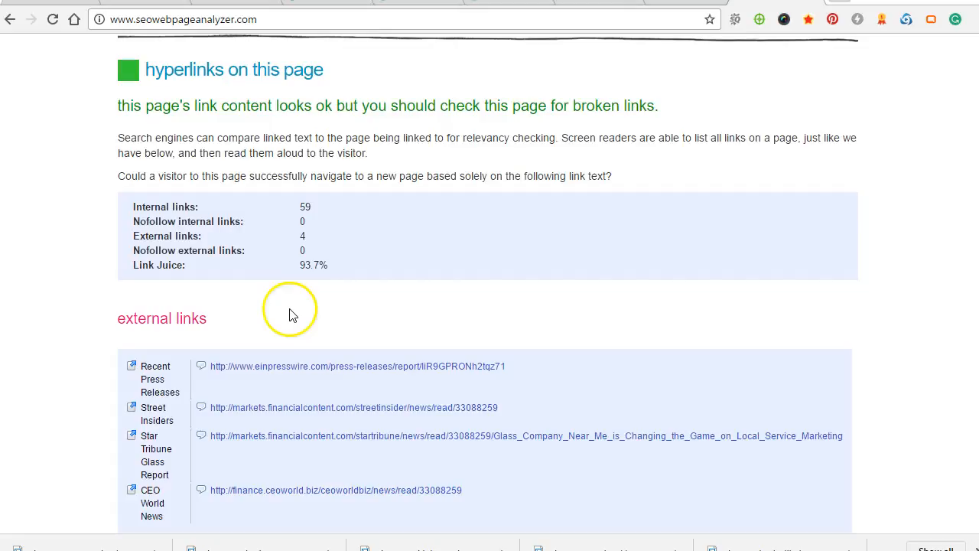
mouse_move(169, 287)
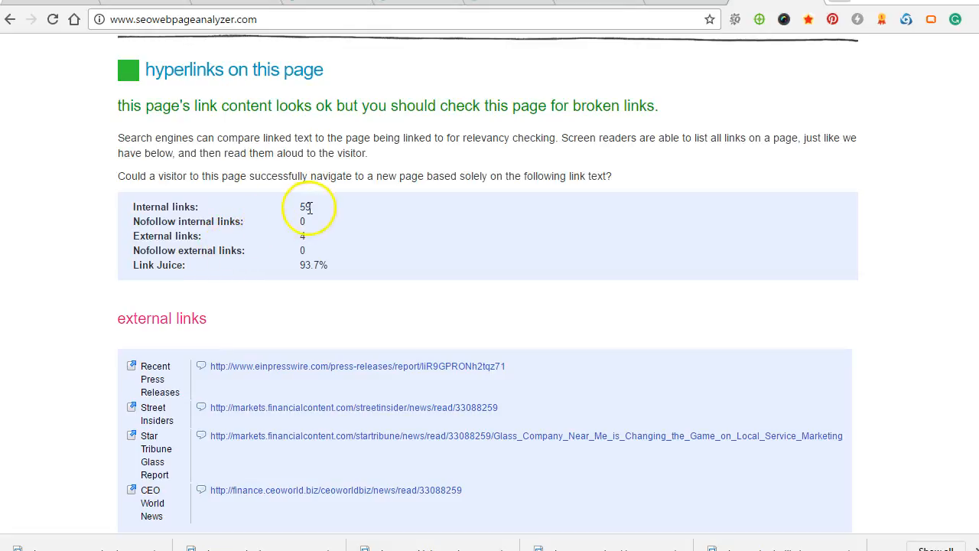
mouse_move(269, 291)
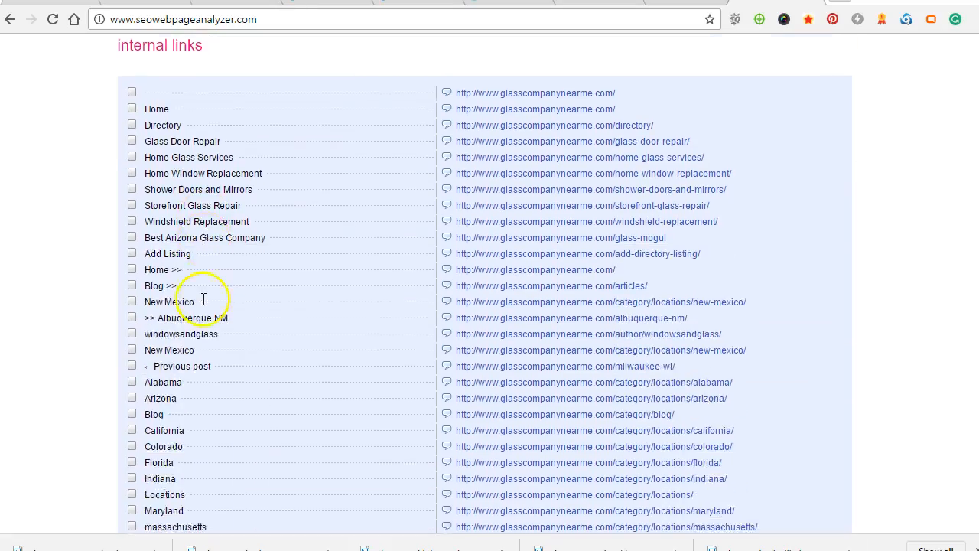
scroll(down, 3)
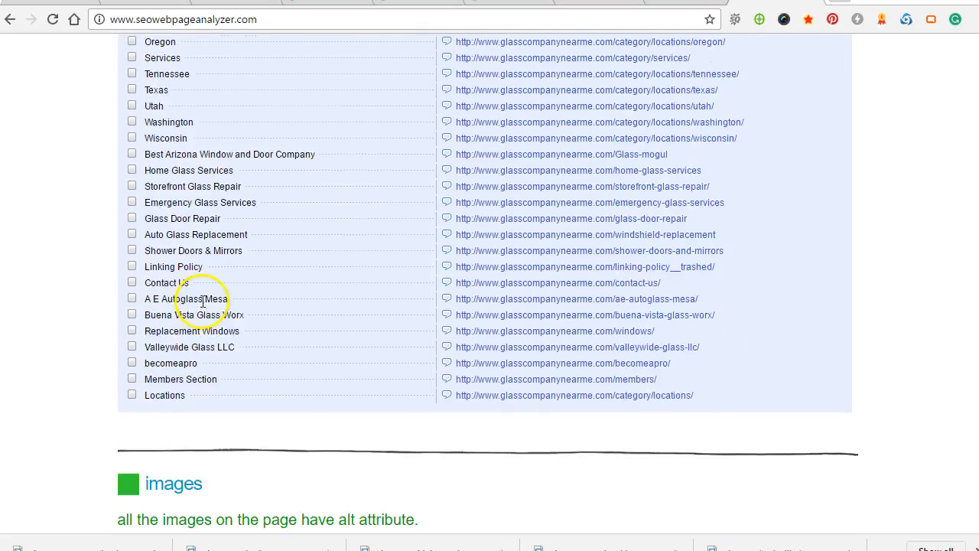
scroll(down, 3)
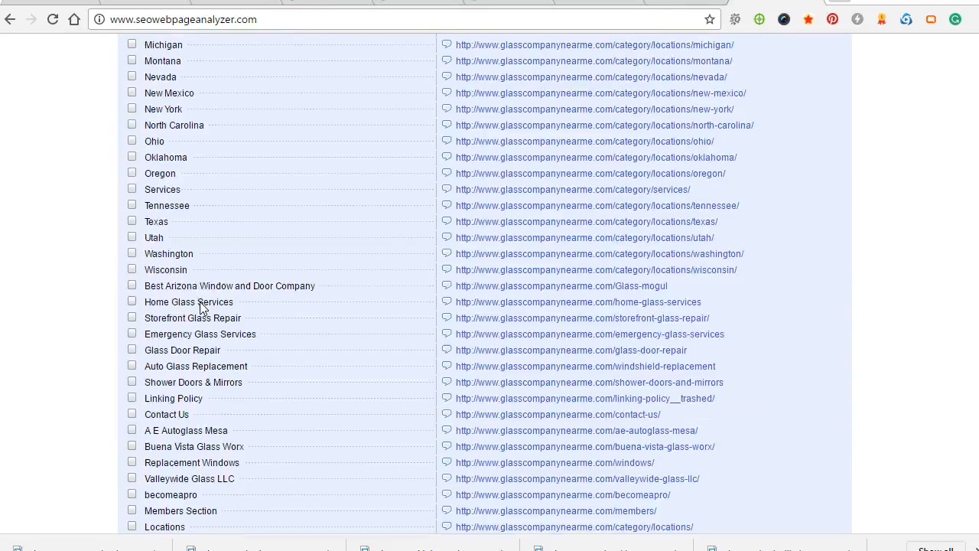
click(9, 19)
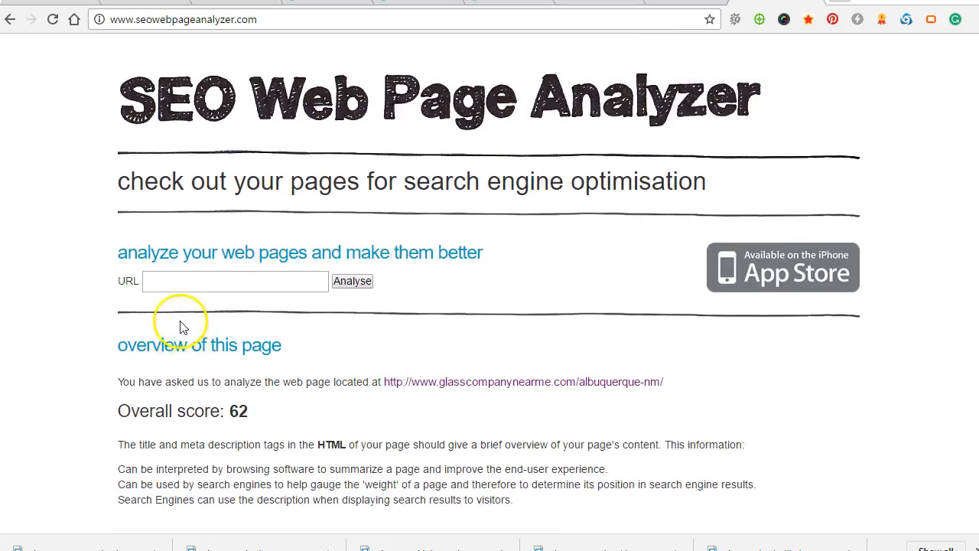
scroll(down, 3)
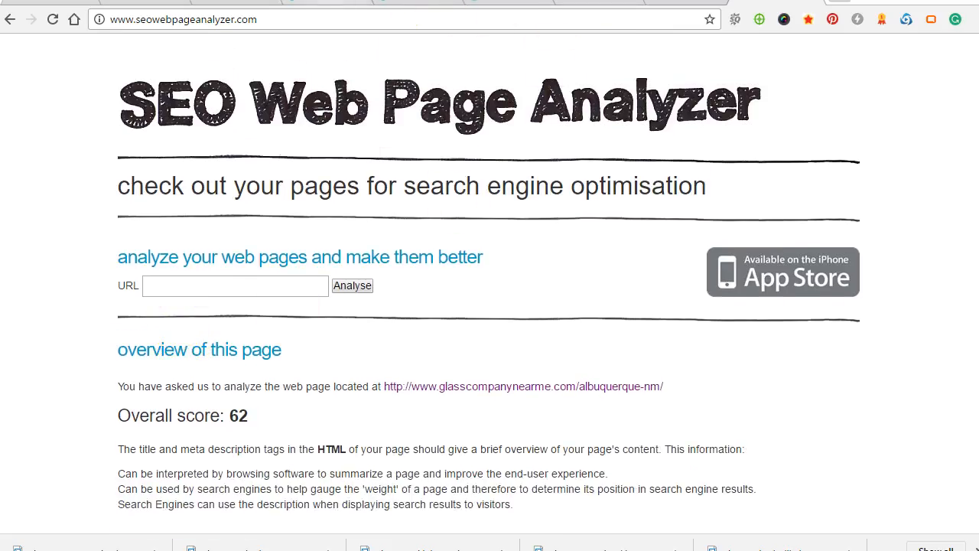
Switch back to the live Albuquerque NM post tab
click(523, 385)
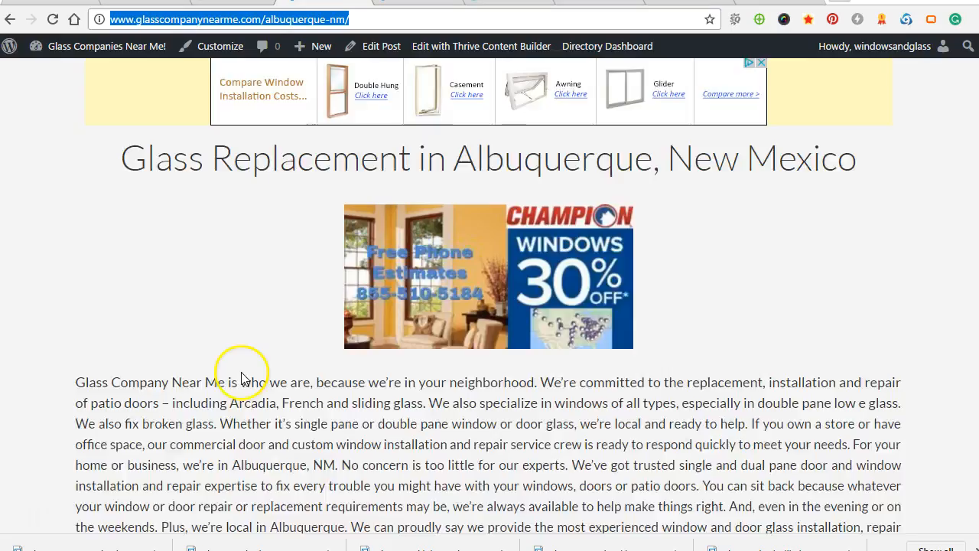
scroll(down, 3)
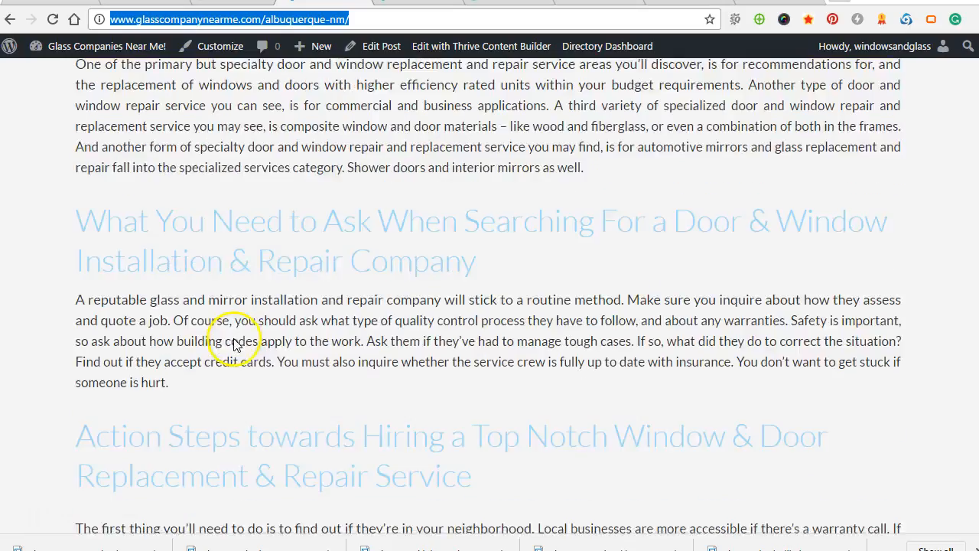